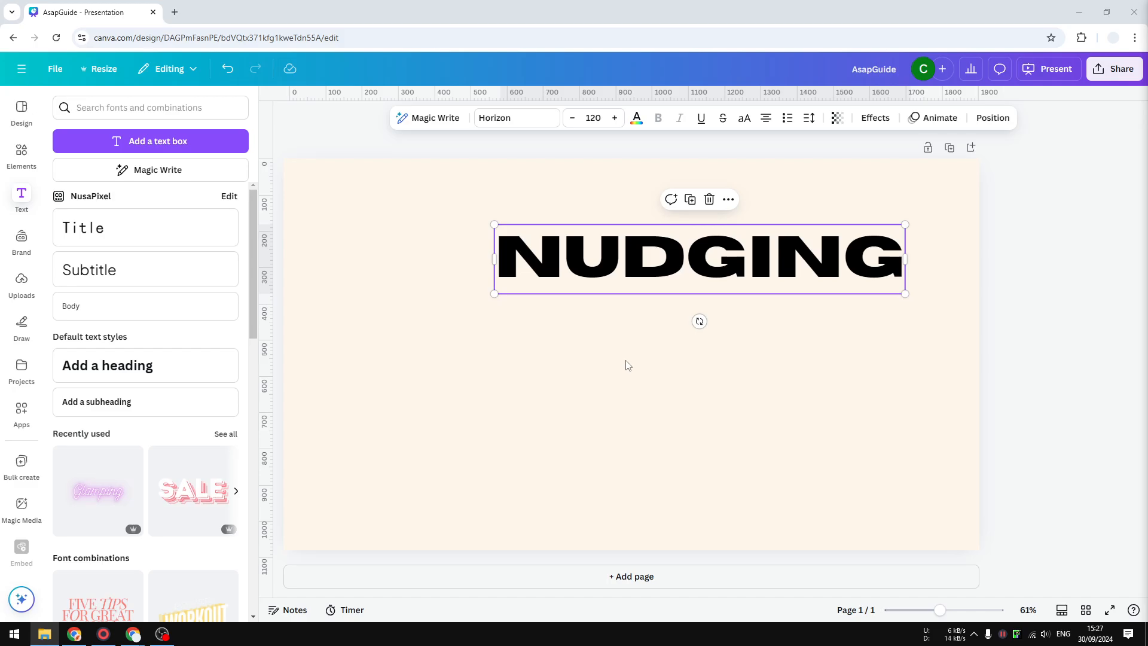
{"action": "mouse_move", "coordinate": [672, 233]}
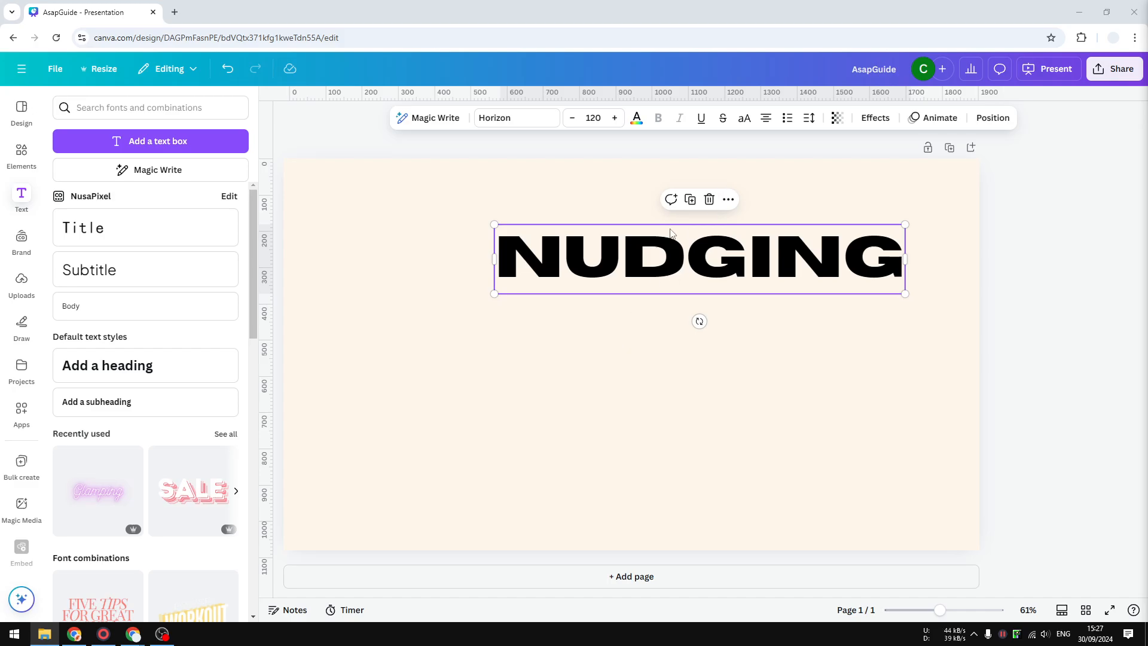
{"action": "mouse_move", "coordinate": [800, 232]}
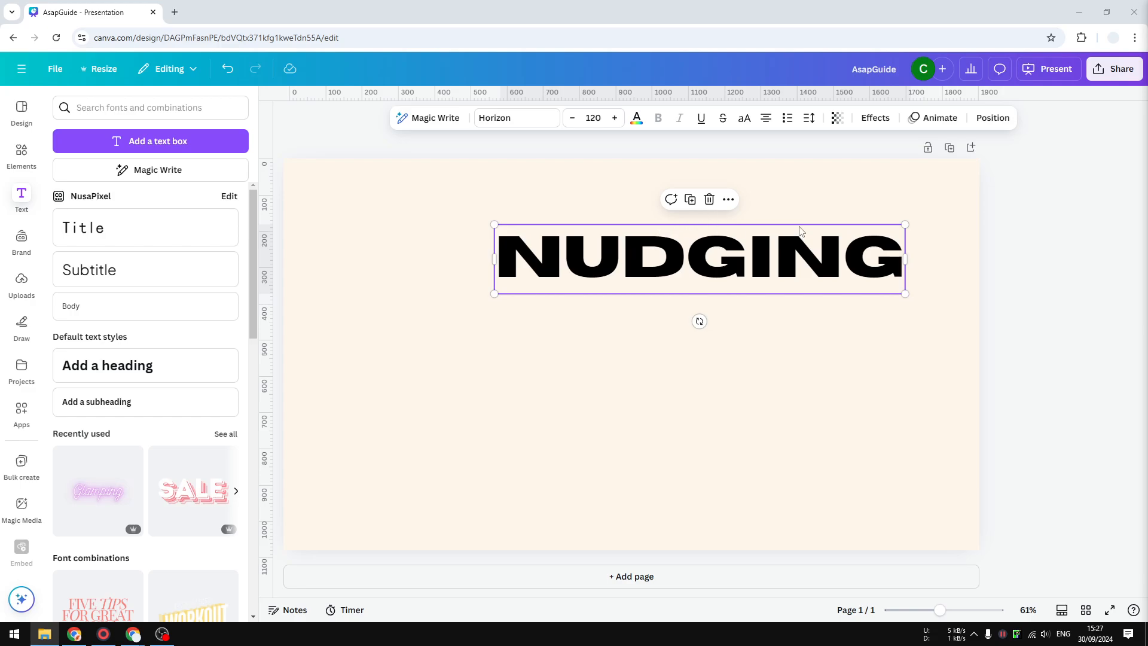
{"action": "mouse_move", "coordinate": [861, 400]}
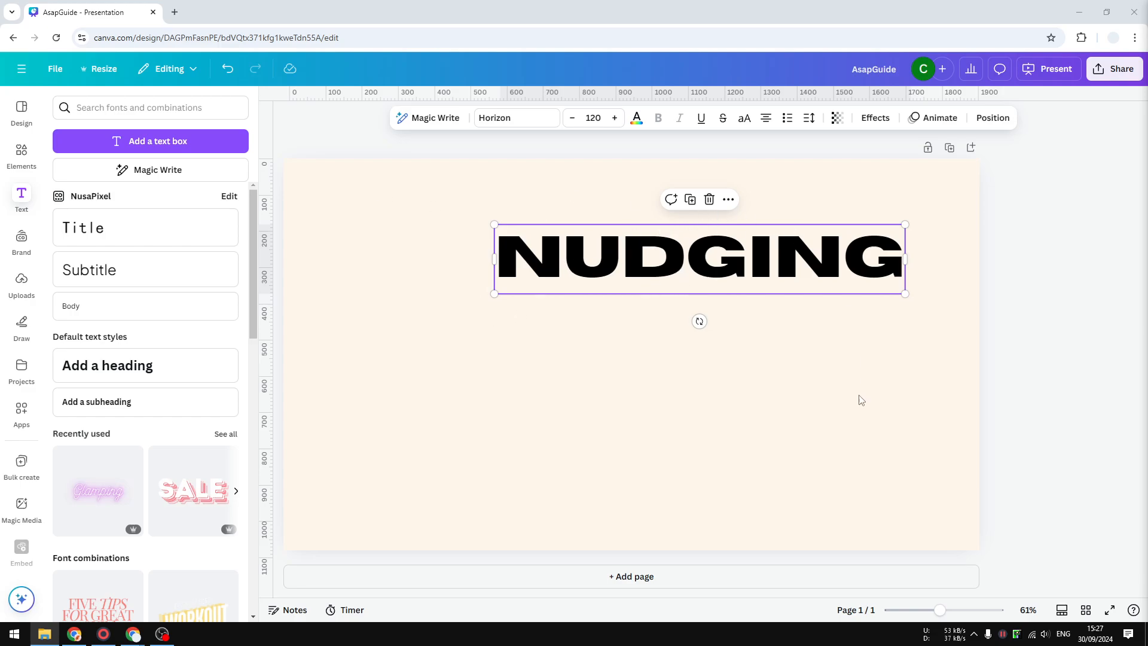
{"action": "mouse_move", "coordinate": [599, 269]}
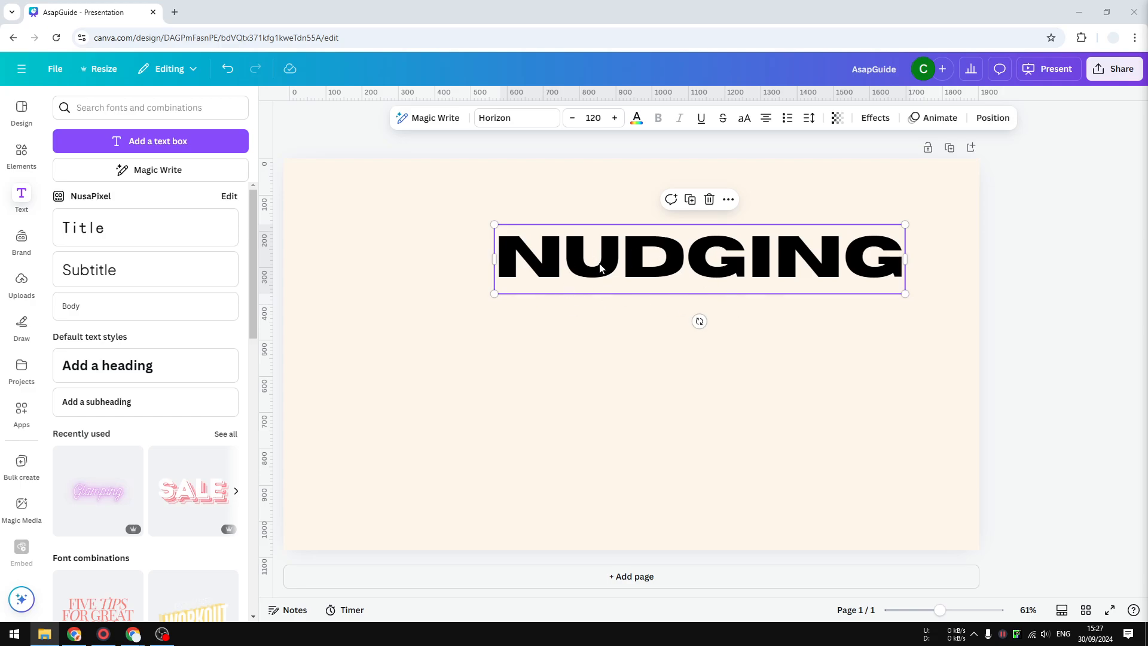
{"action": "mouse_move", "coordinate": [718, 270]}
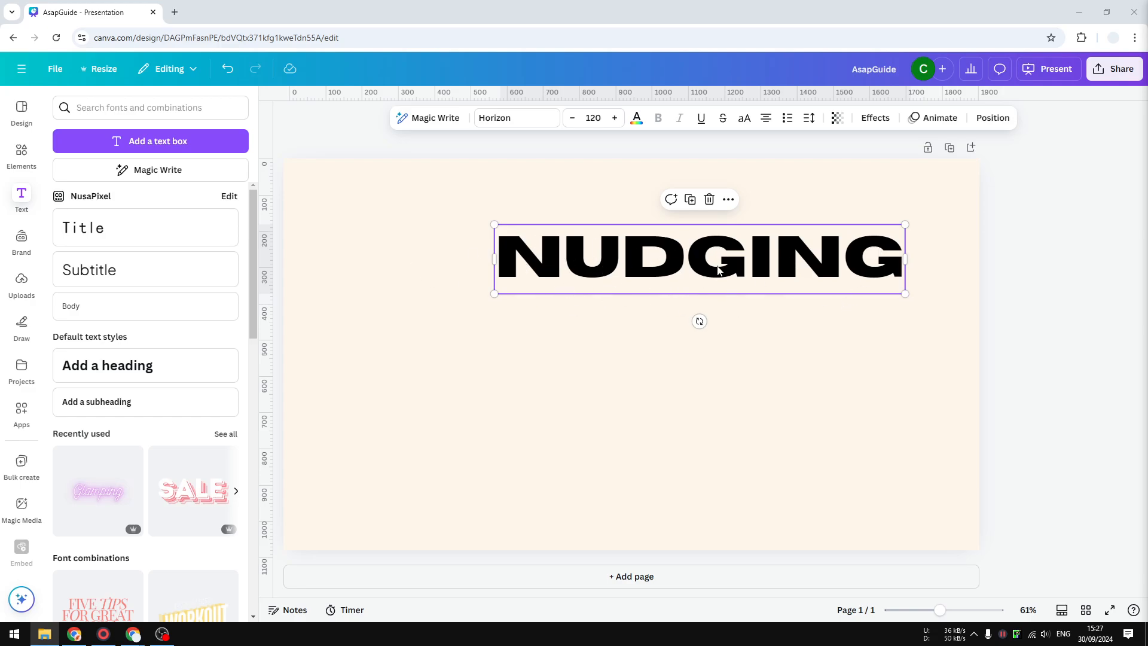
{"action": "mouse_move", "coordinate": [560, 187]}
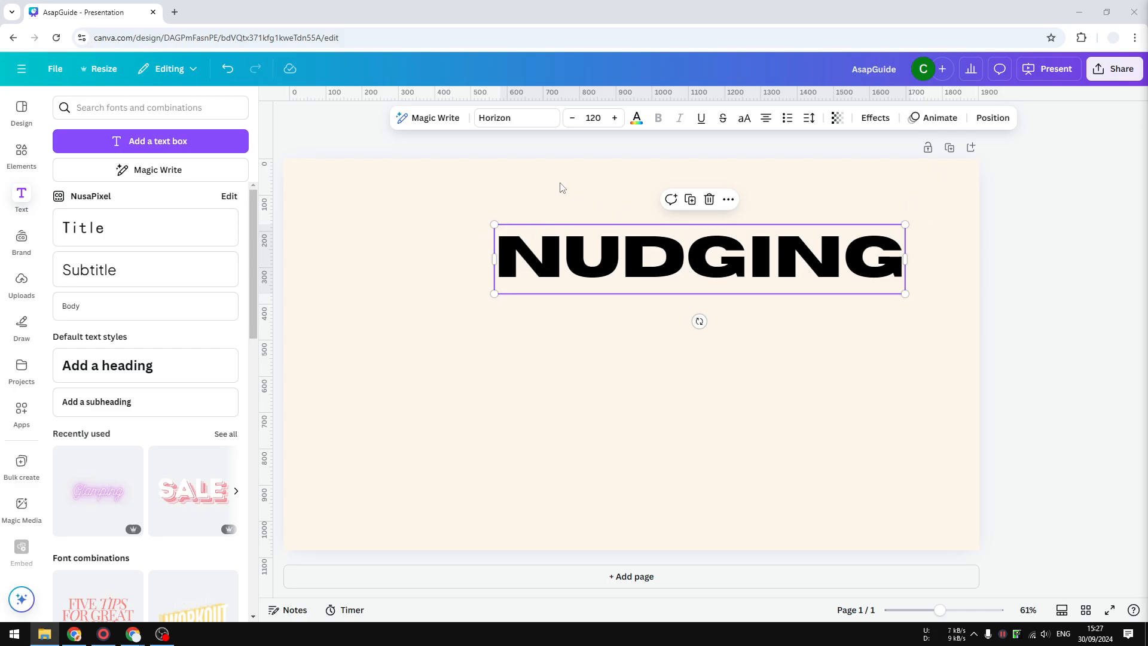
{"action": "mouse_move", "coordinate": [988, 320]}
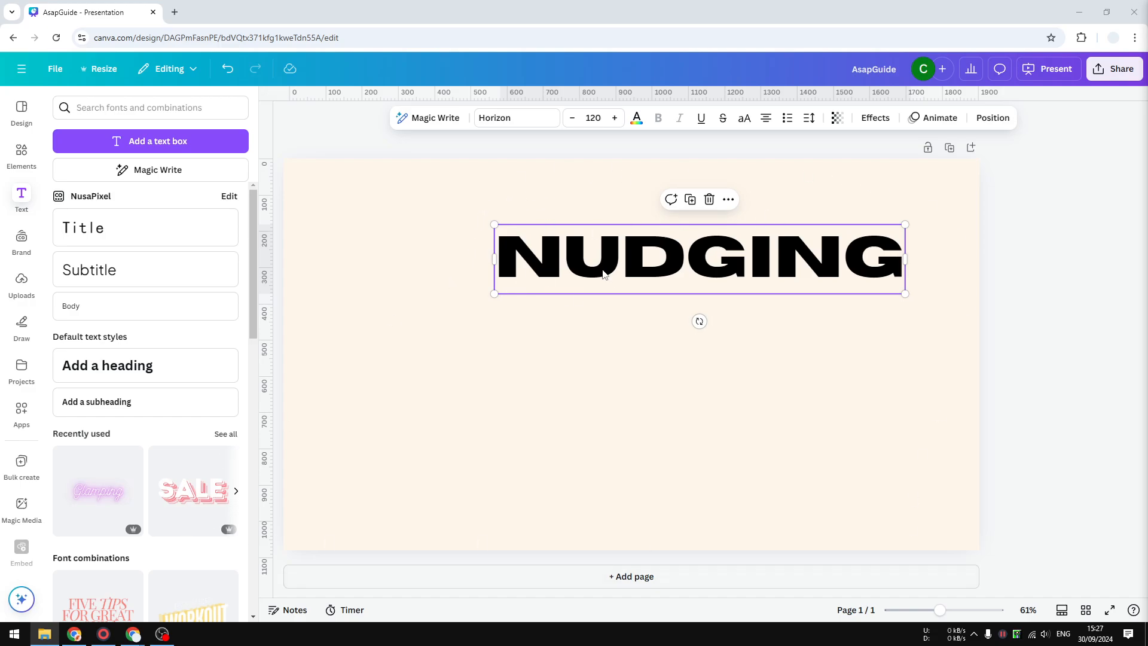
{"action": "mouse_move", "coordinate": [789, 264]}
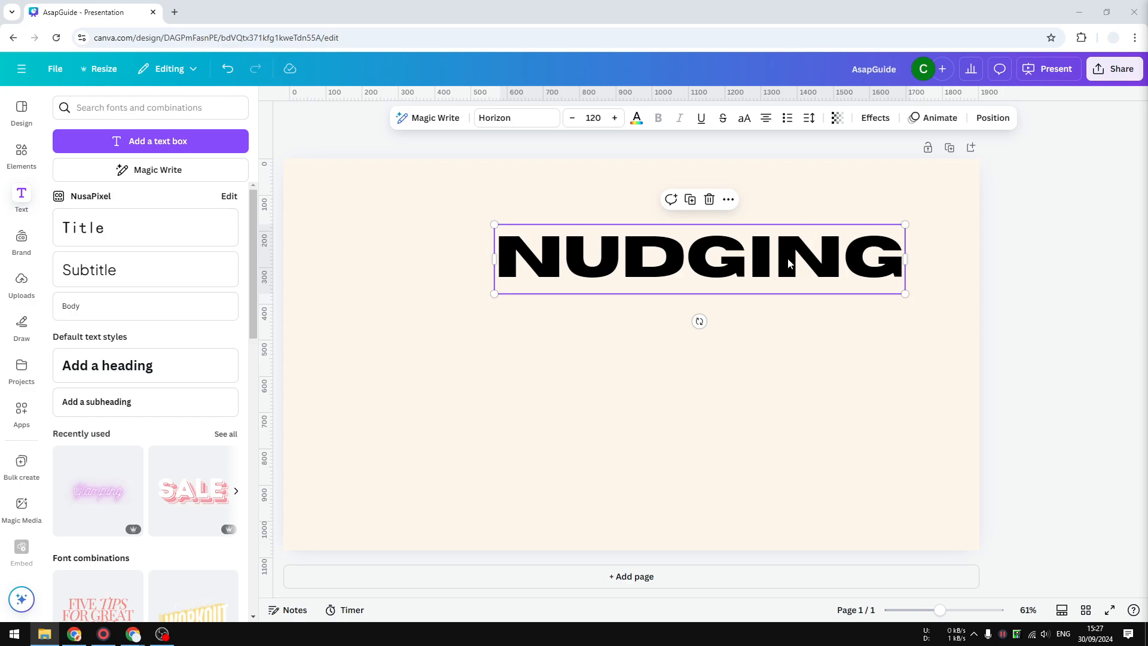
{"action": "mouse_move", "coordinate": [696, 183]}
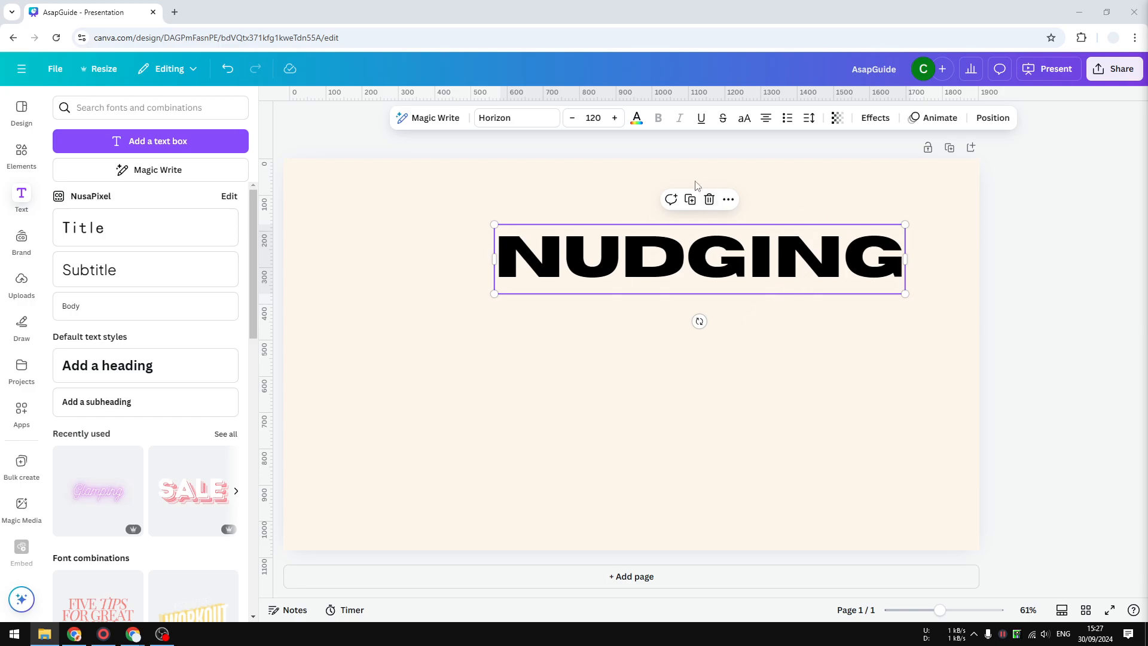
{"action": "mouse_move", "coordinate": [602, 308]}
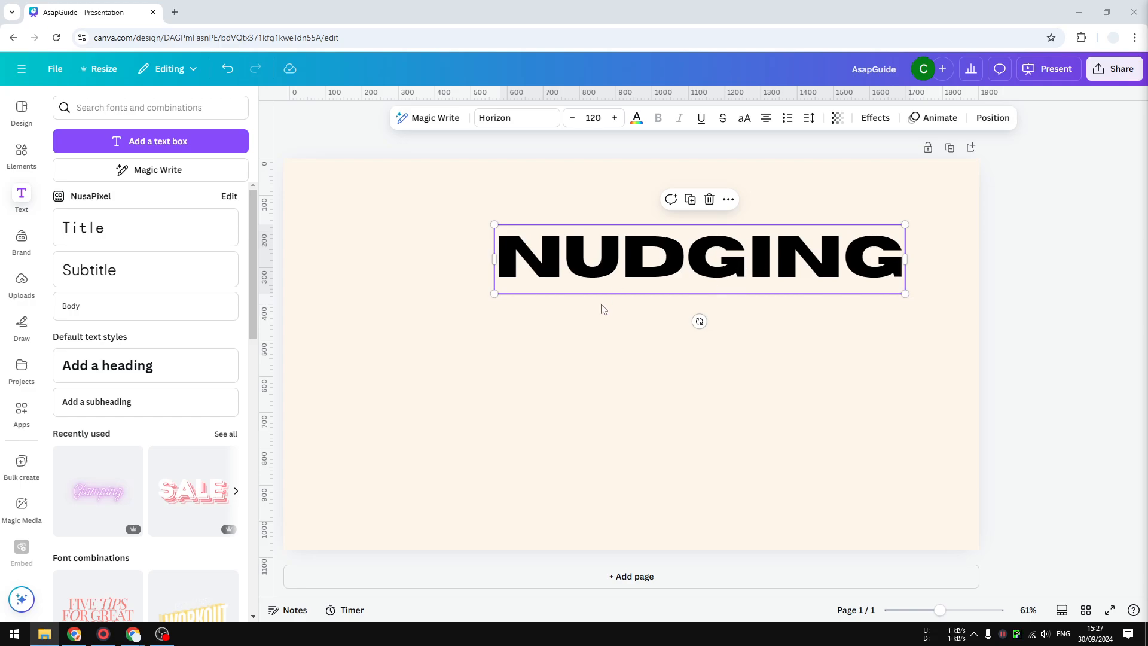
{"action": "mouse_move", "coordinate": [516, 265]}
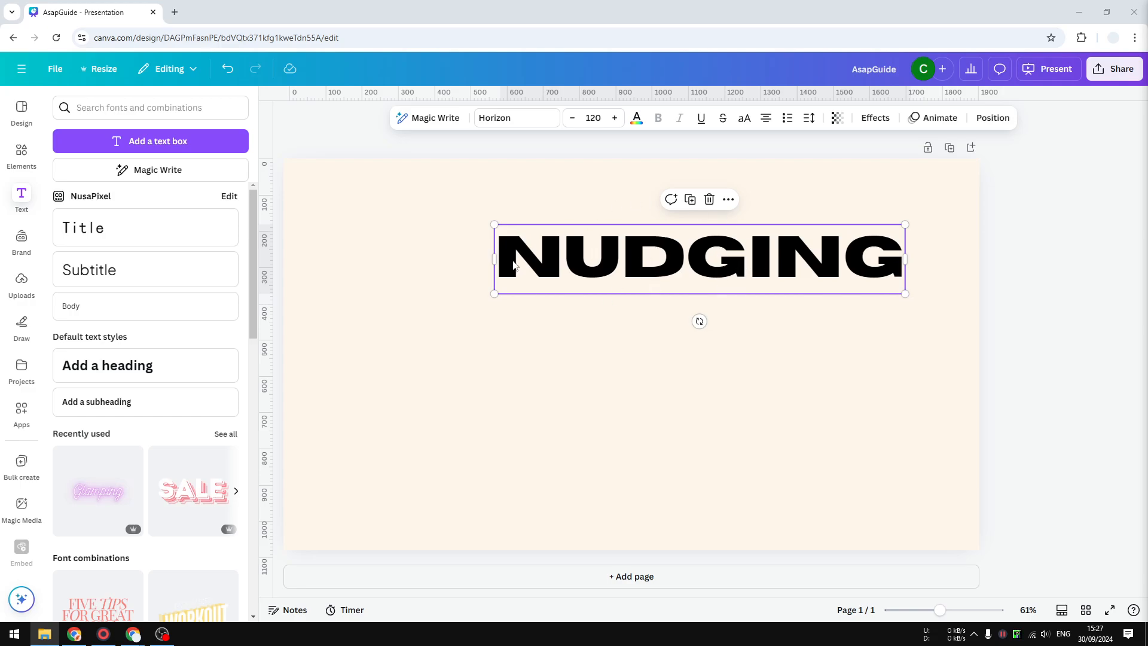
{"action": "mouse_move", "coordinate": [545, 254]}
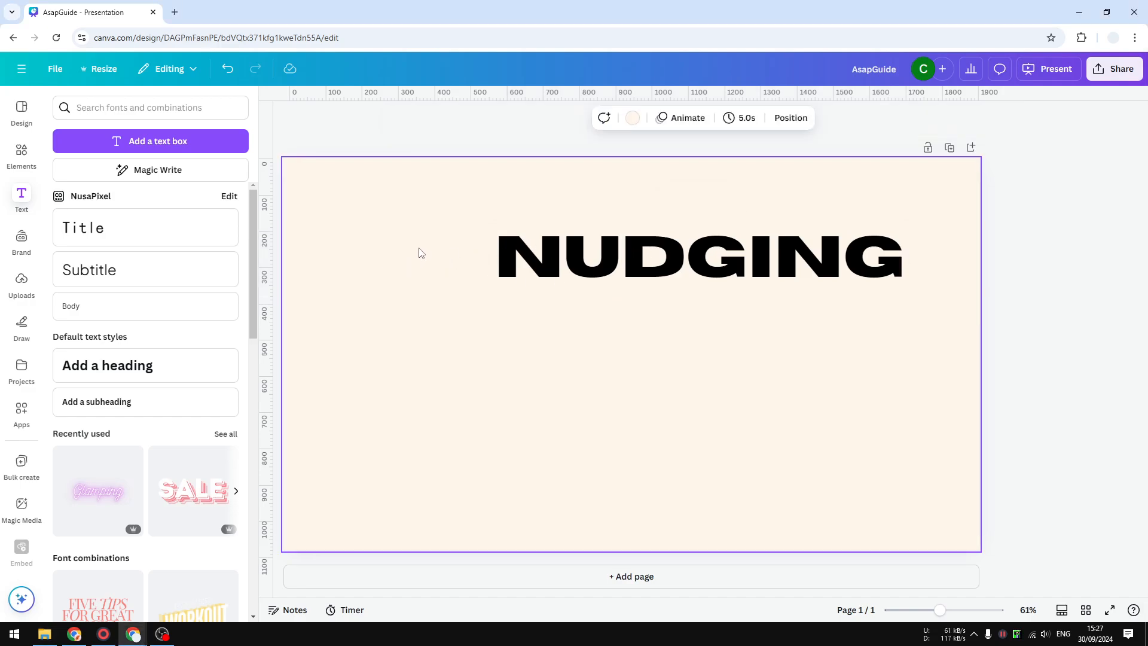
- Select the NUDGING heading on the cream slide to reposition it
{"action": "left_click", "coordinate": [698, 255]}
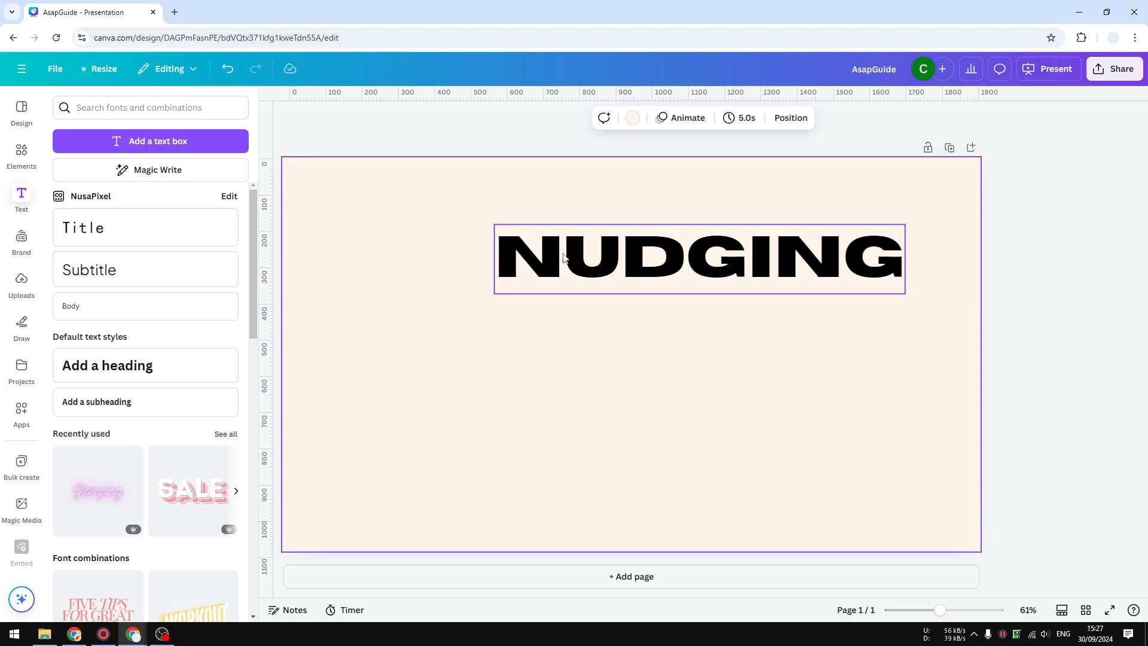
{"action": "mouse_move", "coordinate": [541, 277]}
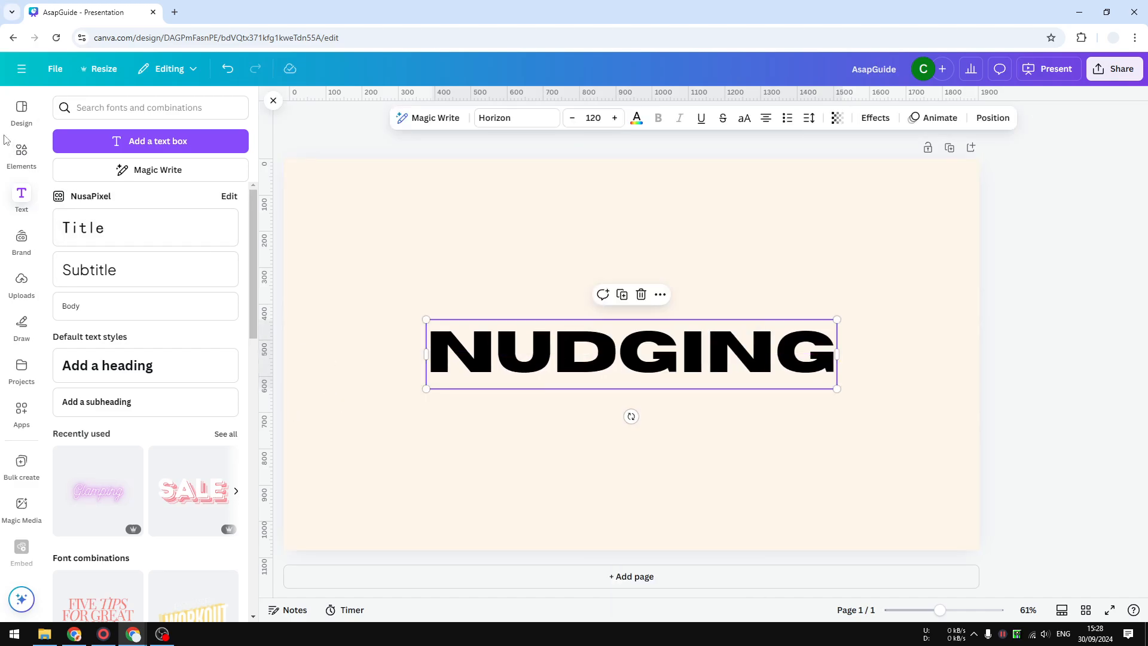
- Add a circle from the shapes library and recolour it black
{"action": "left_click", "coordinate": [21, 156]}
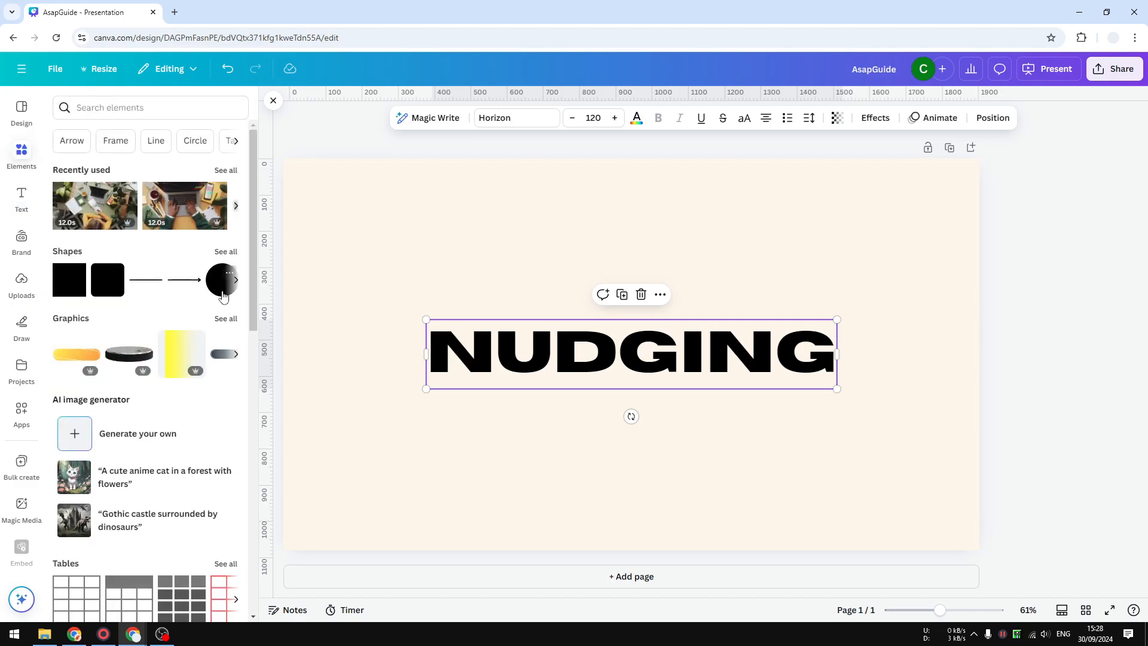
{"action": "left_click", "coordinate": [221, 280]}
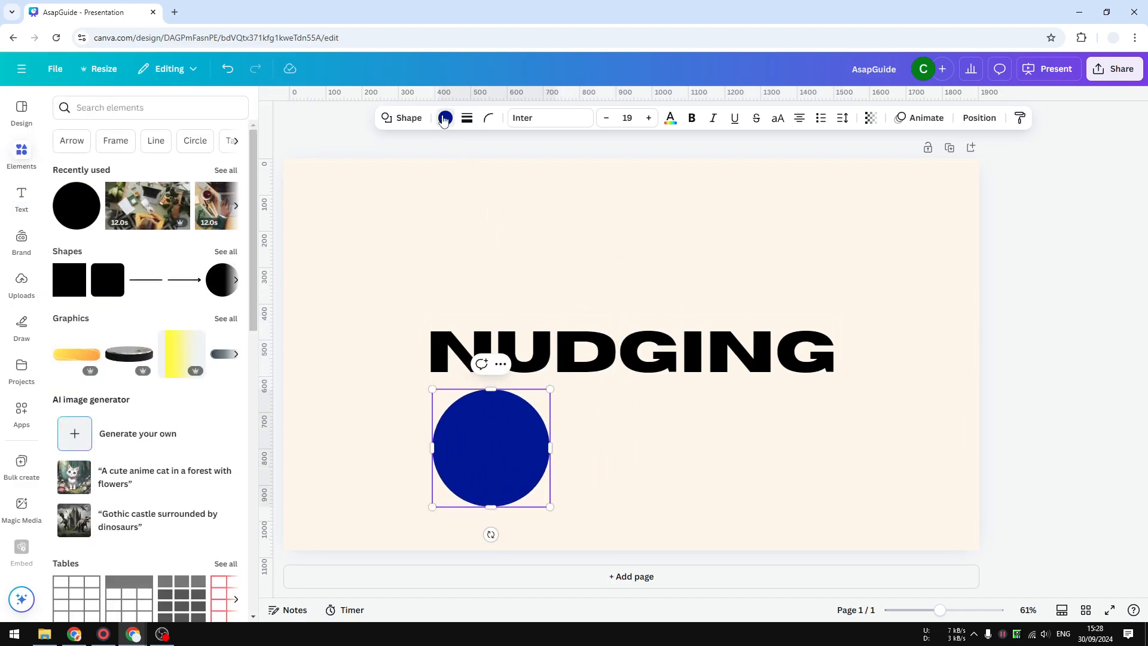
{"action": "left_click", "coordinate": [444, 118]}
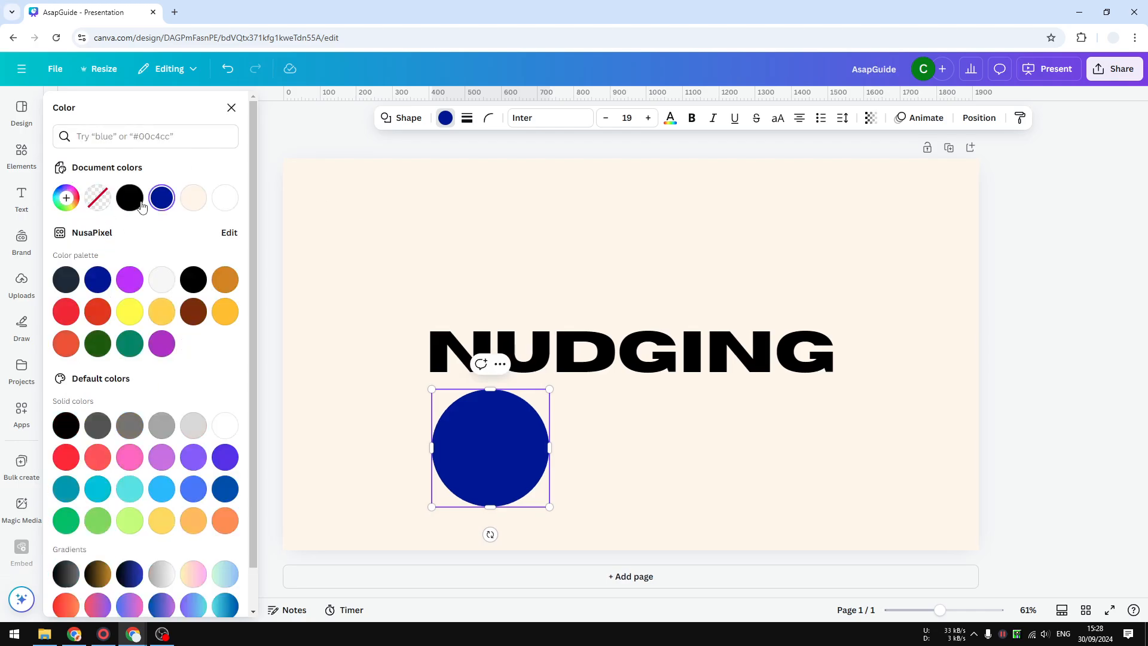
{"action": "left_click", "coordinate": [129, 197]}
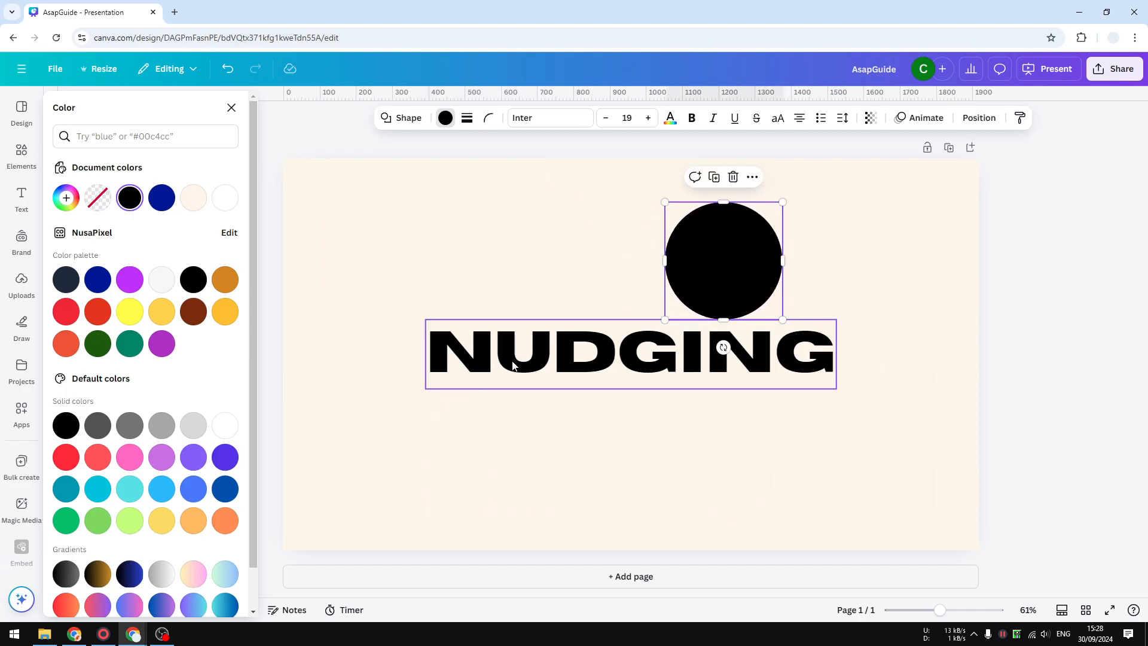
{"action": "mouse_move", "coordinate": [783, 357]}
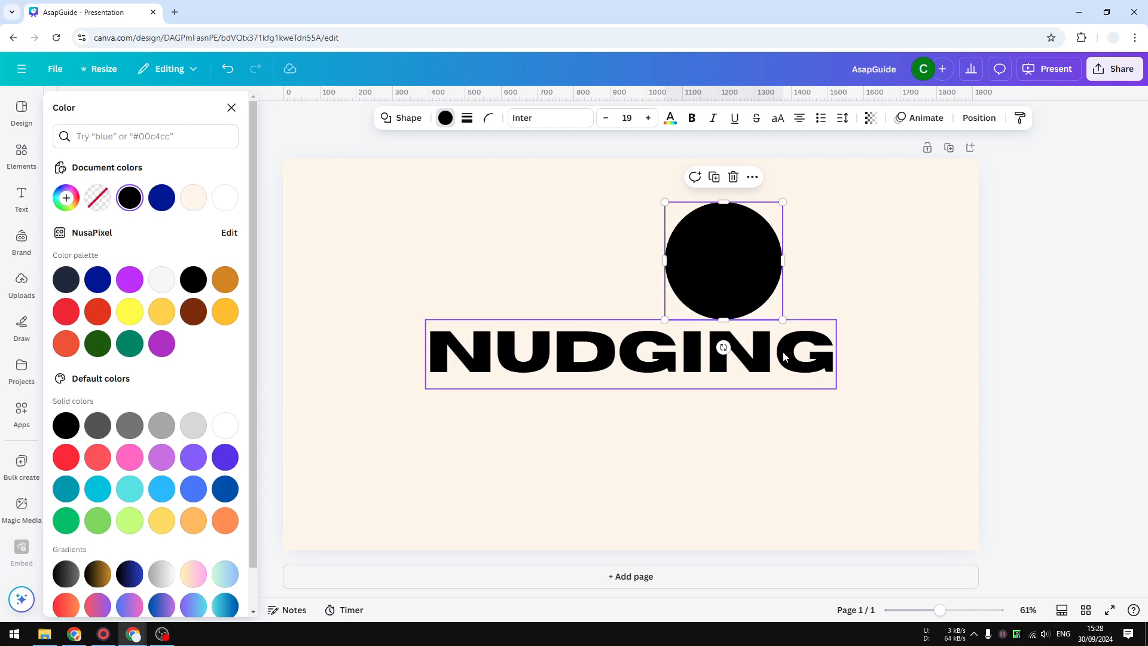
- Move the black circle beside the right end of NUDGING, then select the text
{"action": "left_click", "coordinate": [722, 260]}
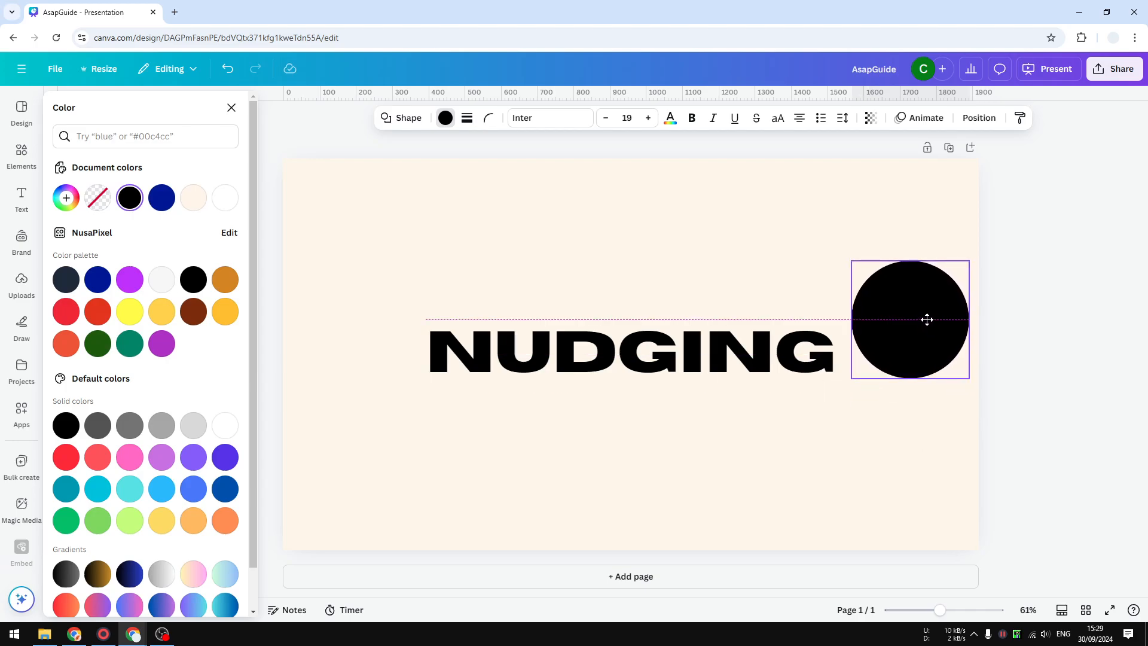
{"action": "left_click", "coordinate": [909, 319]}
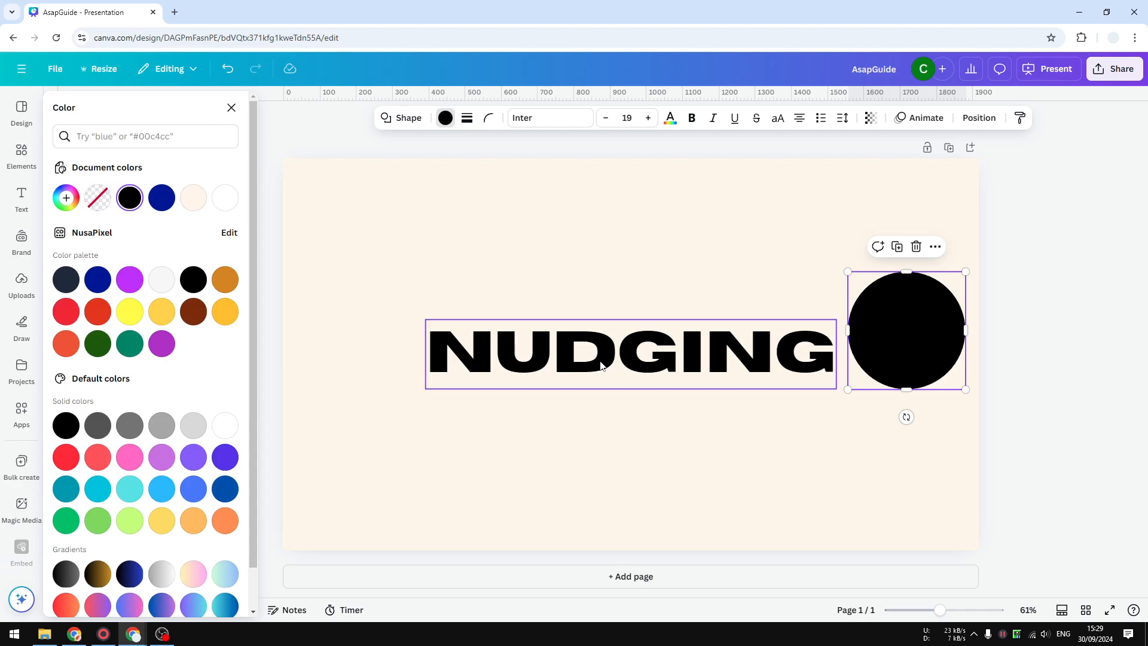
{"action": "mouse_move", "coordinate": [773, 345]}
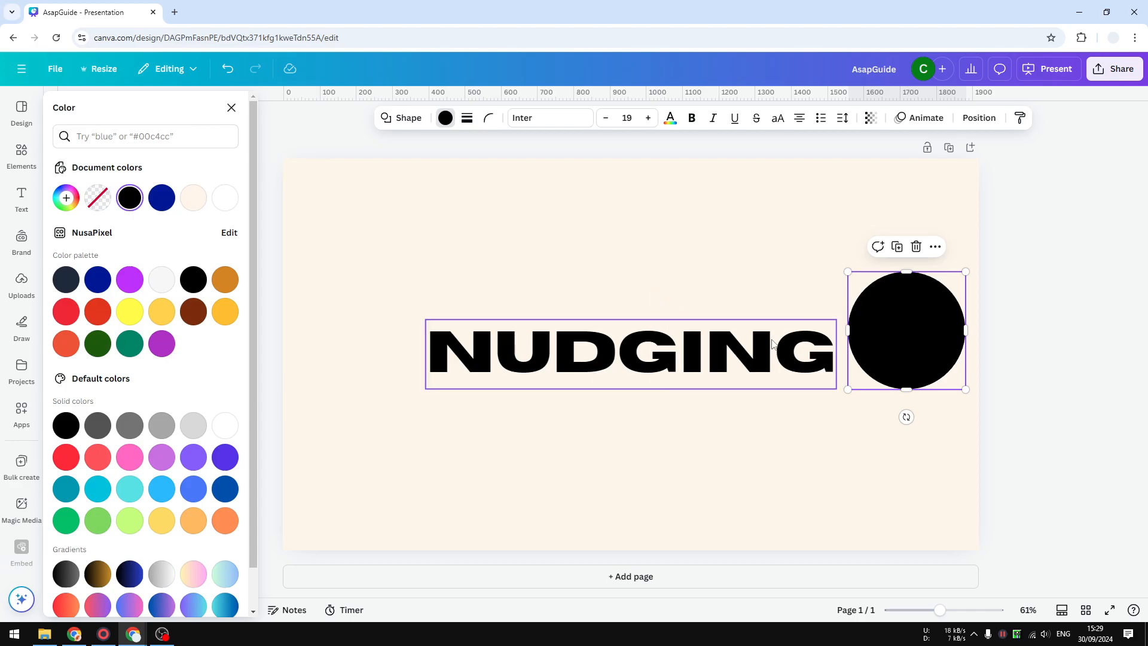
{"action": "left_click", "coordinate": [630, 354]}
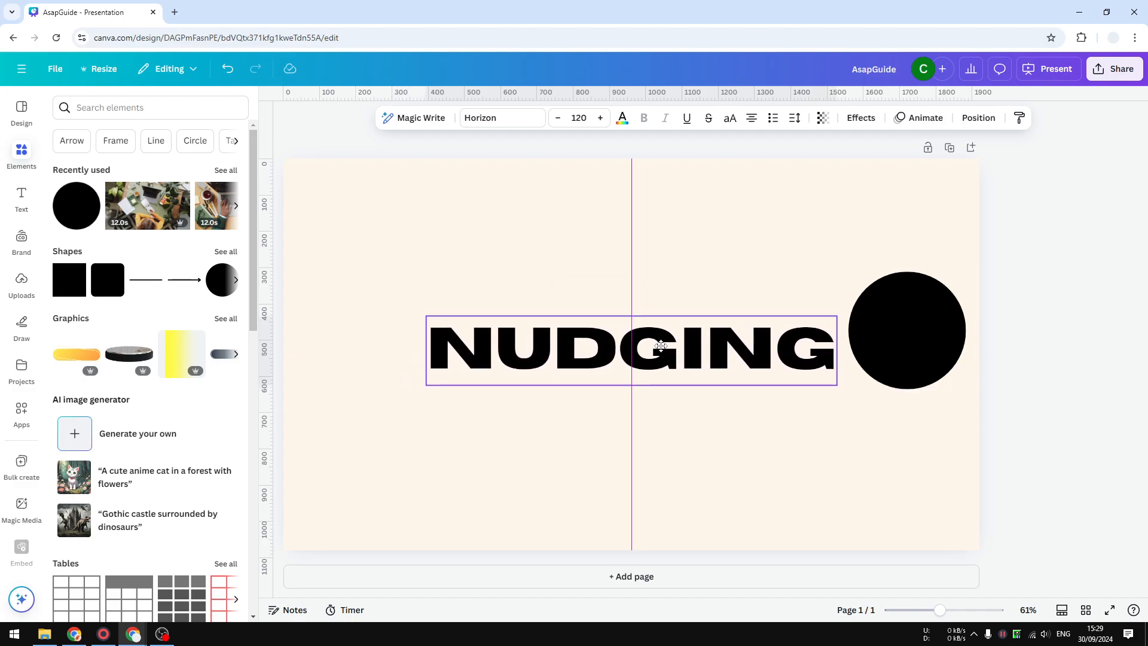
- Place NUDGING centred lower on the slide with the circle above it
{"action": "left_click", "coordinate": [906, 329]}
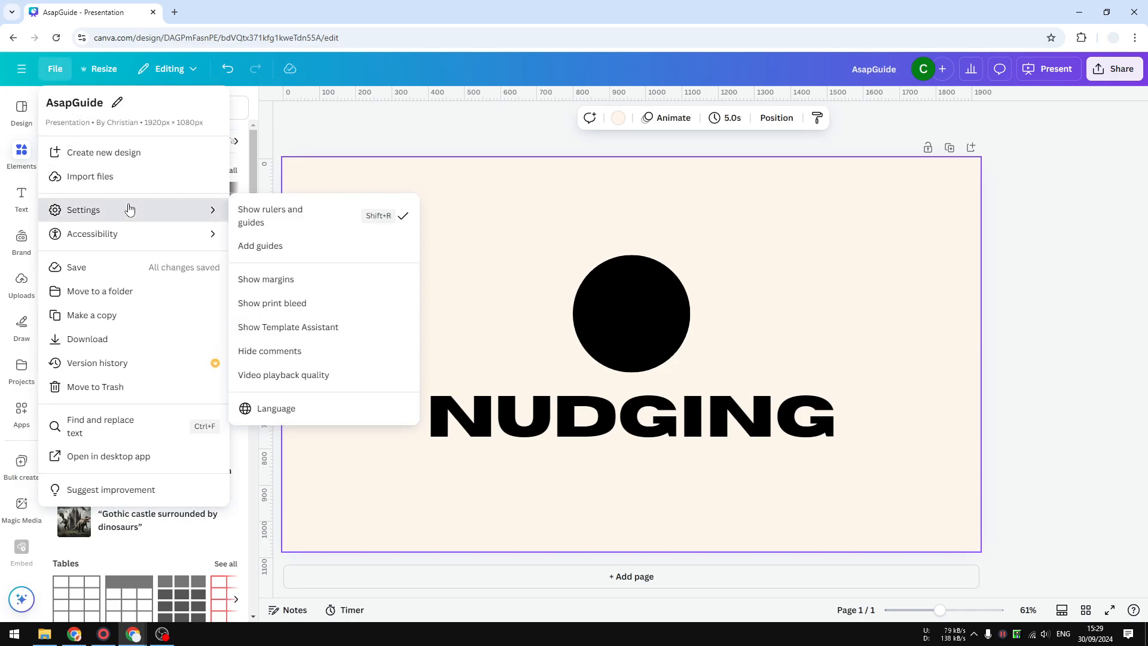
- Preview guide presets, then apply the 3x3 Grid guide layout to the slide
{"action": "left_click", "coordinate": [260, 245]}
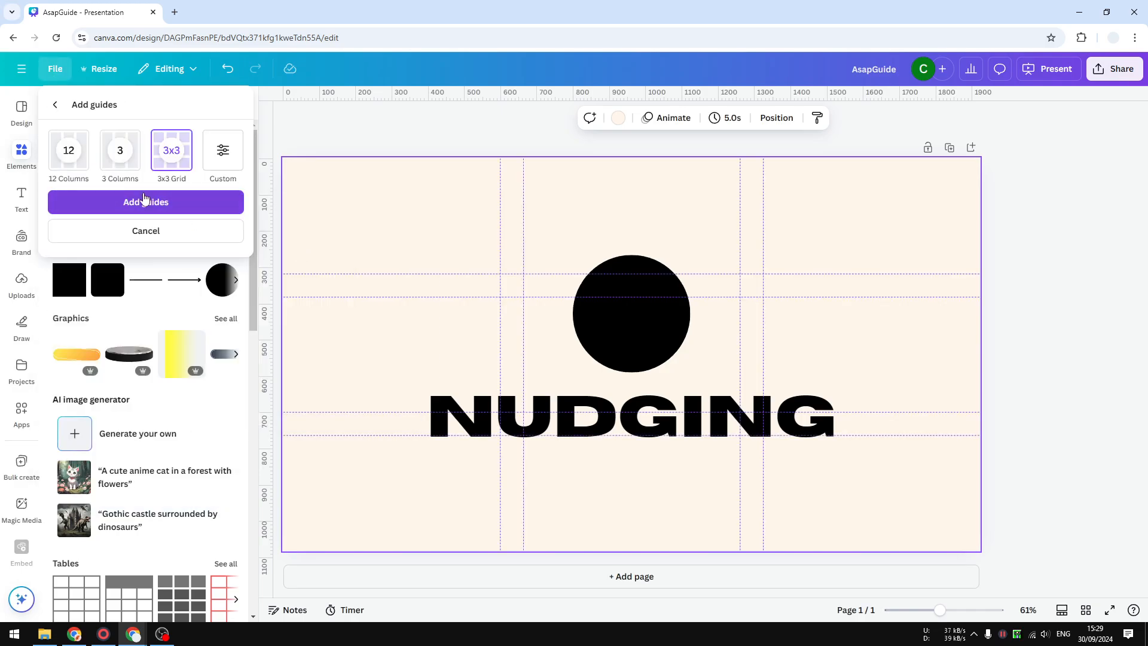
{"action": "mouse_move", "coordinate": [96, 179]}
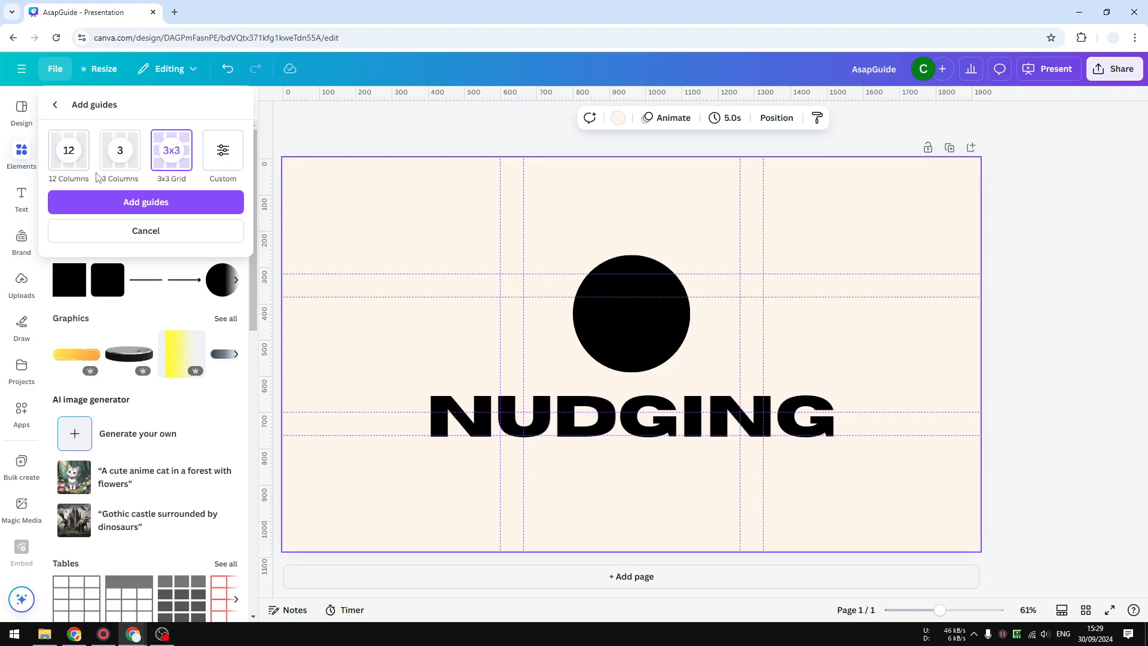
{"action": "mouse_move", "coordinate": [185, 172]}
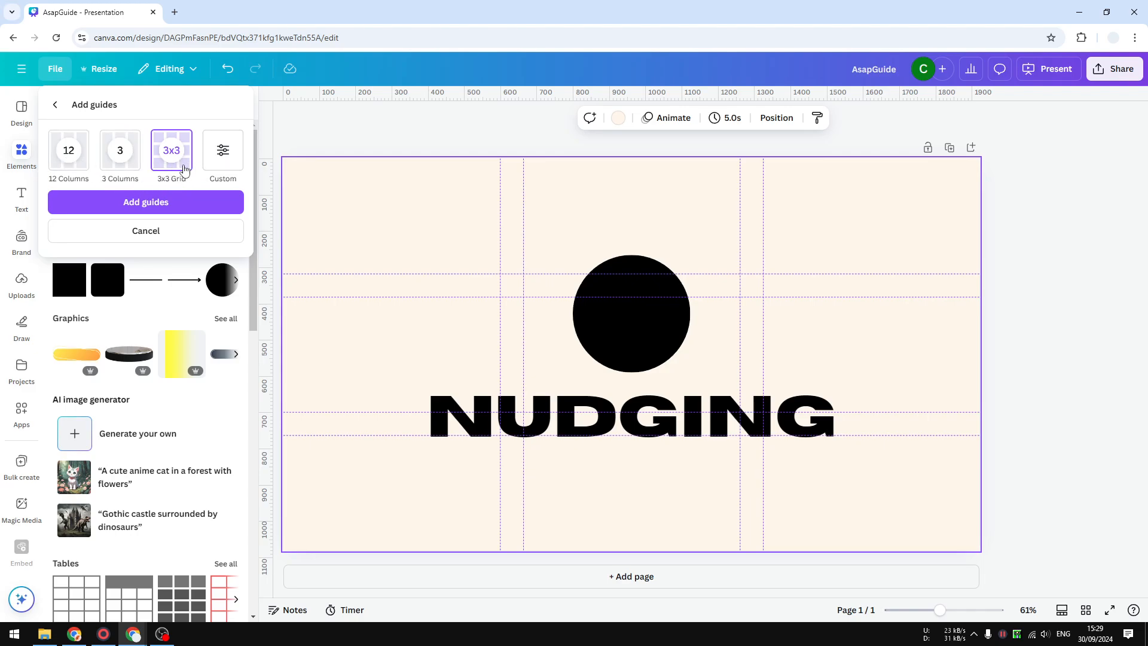
{"action": "left_click", "coordinate": [223, 150]}
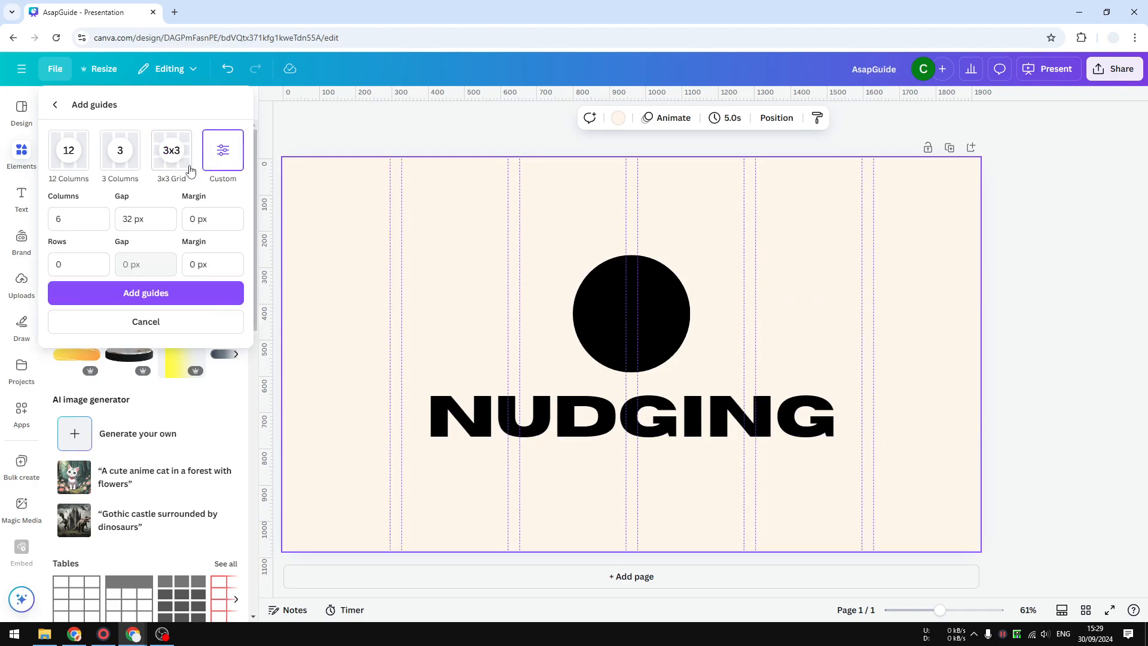
{"action": "left_click", "coordinate": [171, 150]}
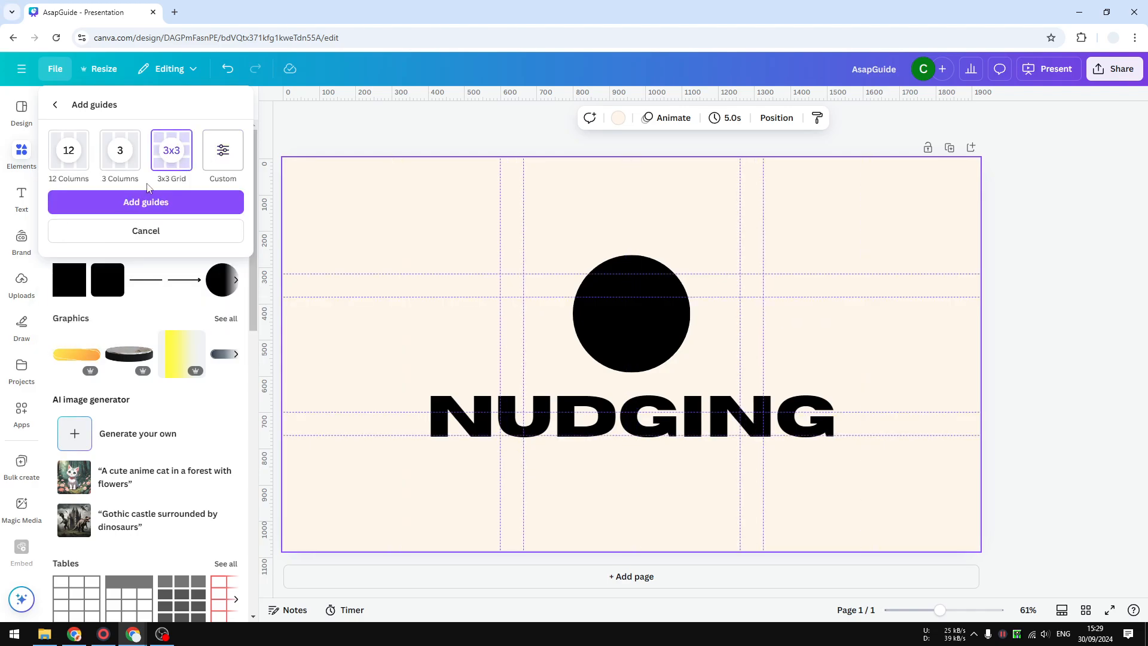
{"action": "left_click", "coordinate": [144, 202]}
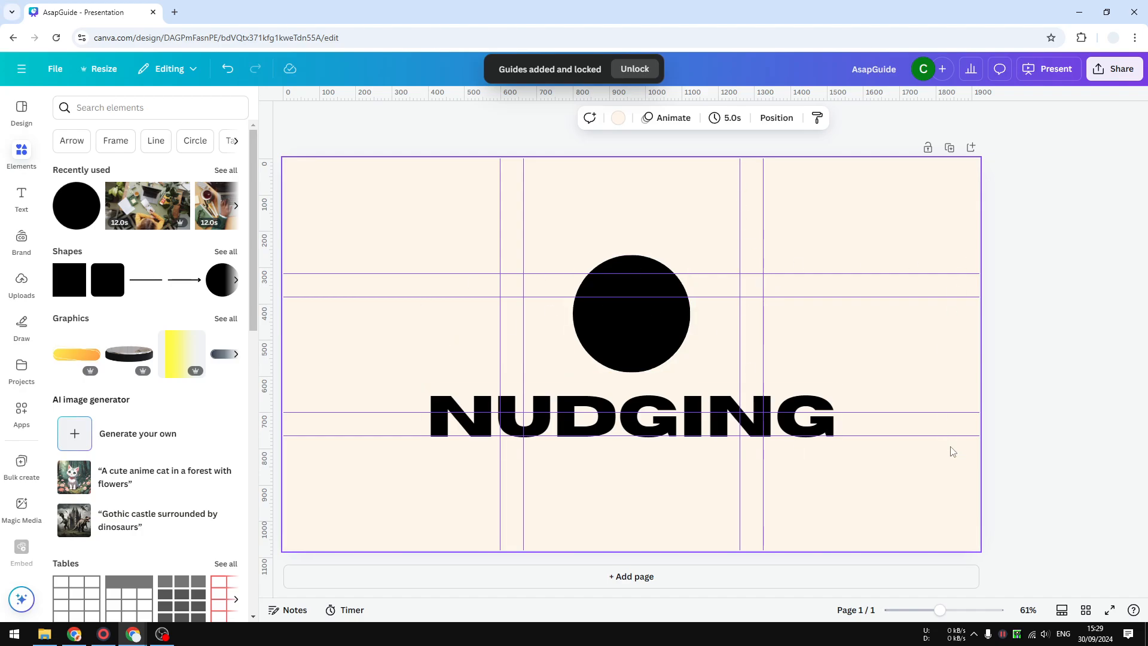
- Select the circle and NUDGING together, then deselect to check their centre alignment
{"action": "left_click", "coordinate": [630, 313]}
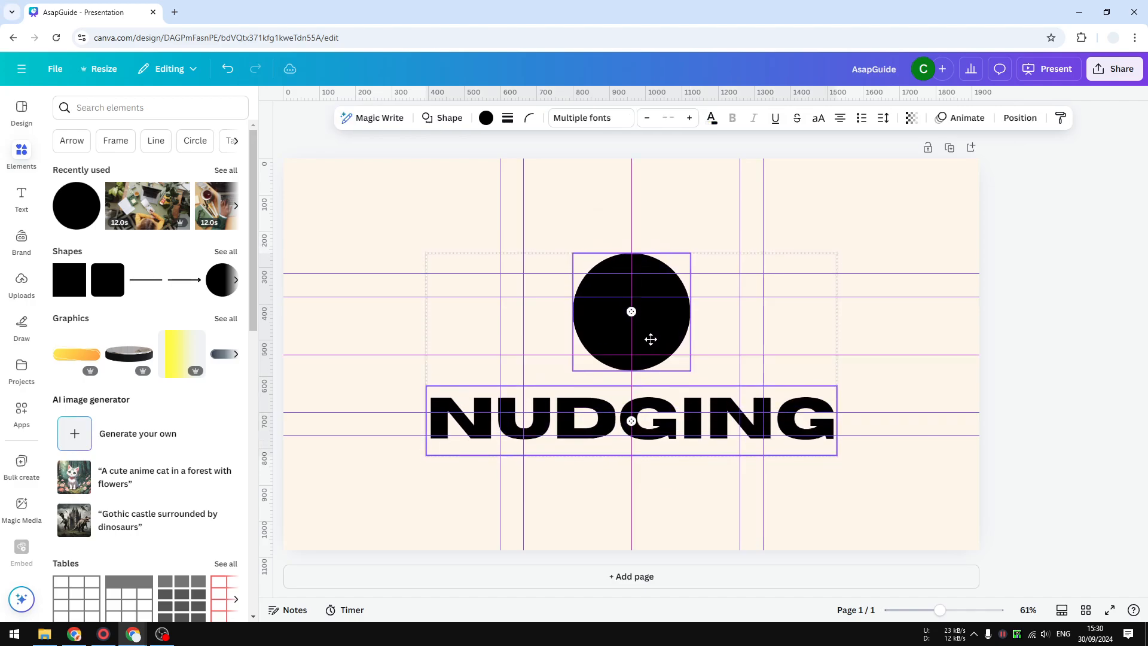
{"action": "left_click", "coordinate": [631, 419]}
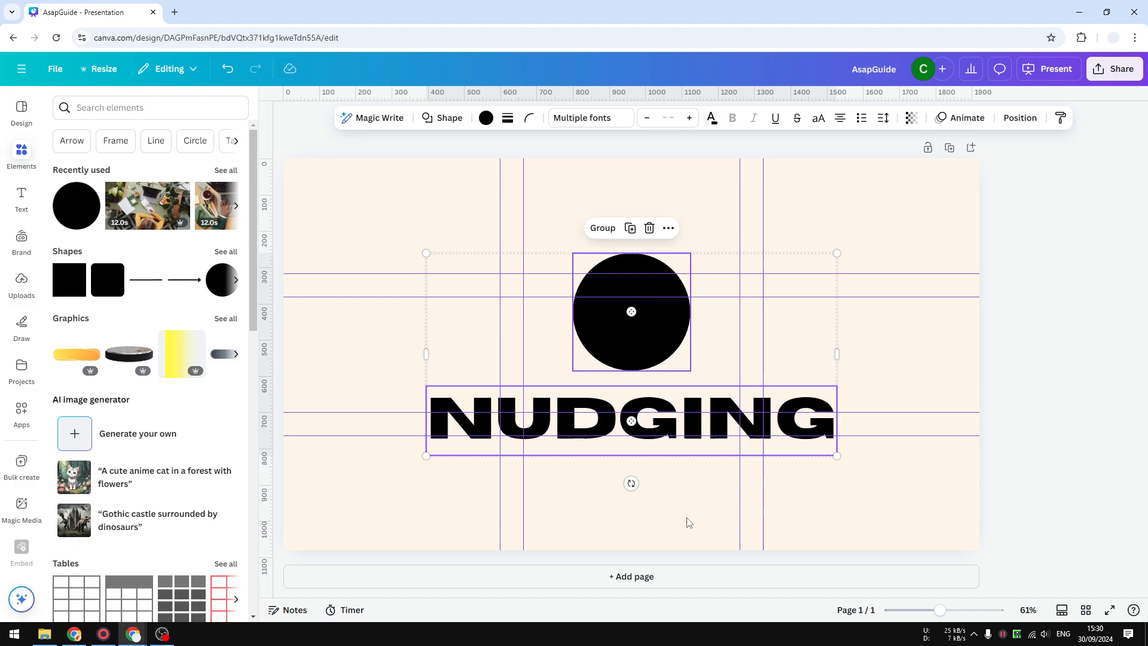
{"action": "left_click", "coordinate": [688, 522]}
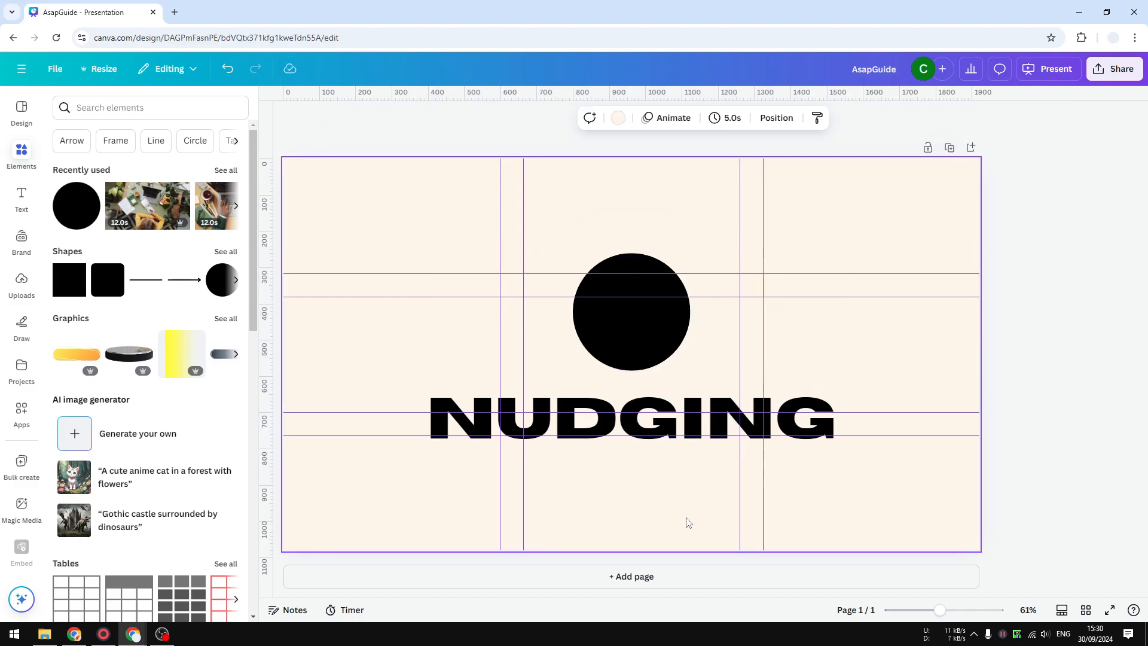